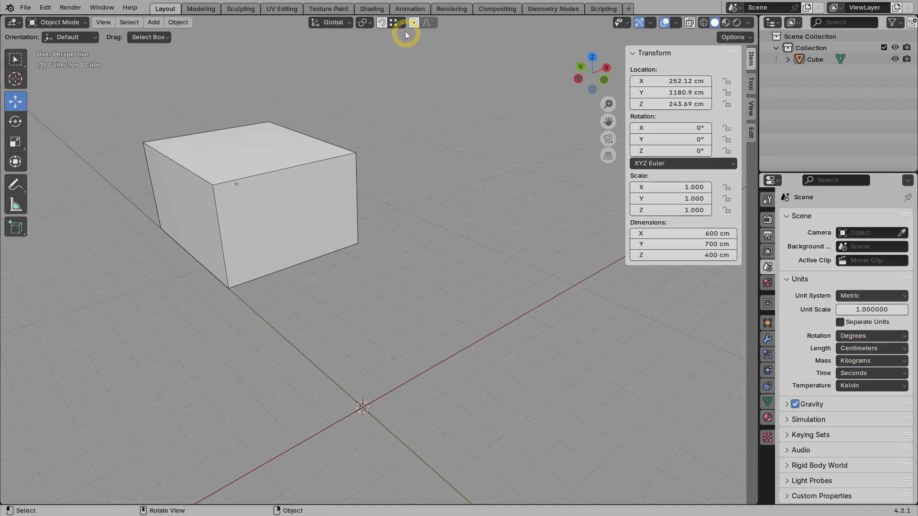
Turn on snapping with Vertex as the snap target
click(394, 23)
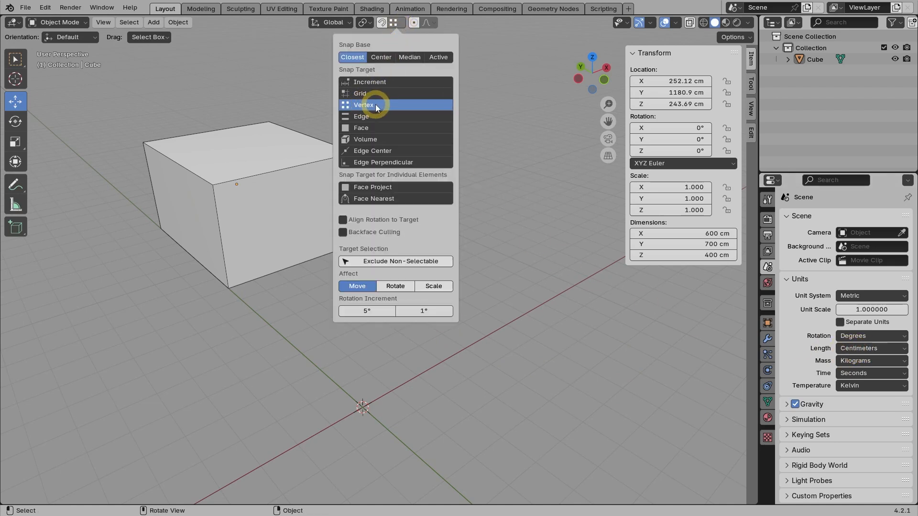
click(363, 105)
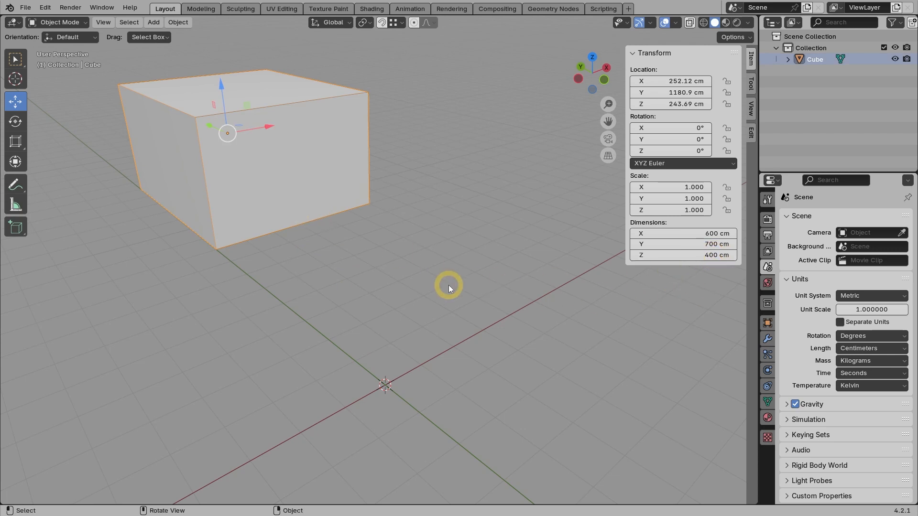
mouse_move(418, 295)
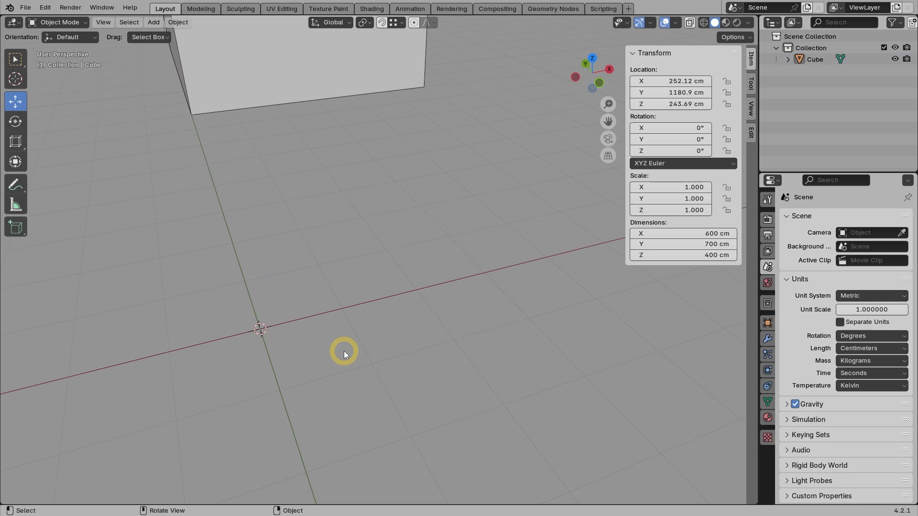
mouse_move(345, 319)
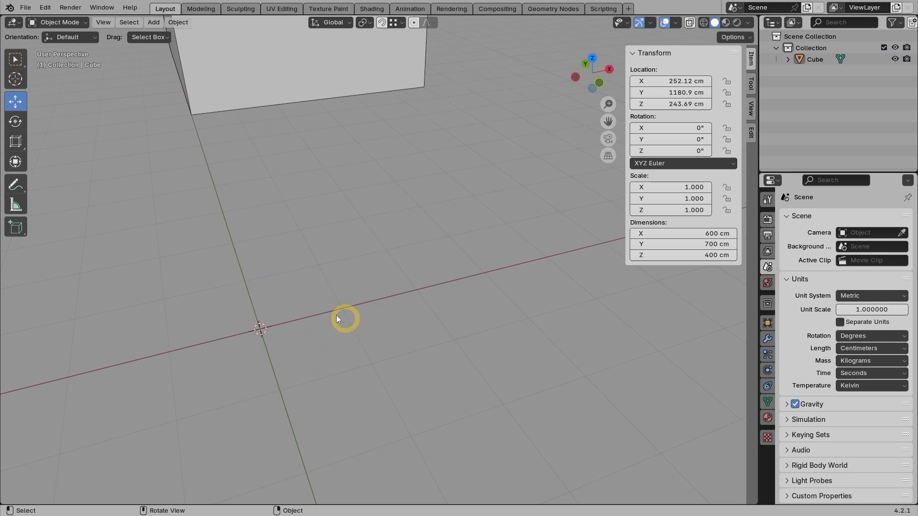
mouse_move(336, 307)
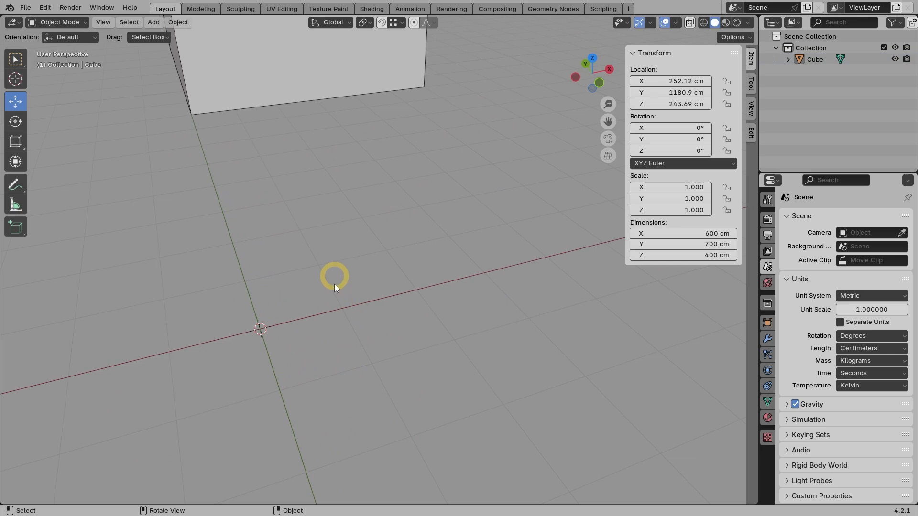
Add a mesh plane and set its dimensions to 90 cm by 25 cm
click(153, 22)
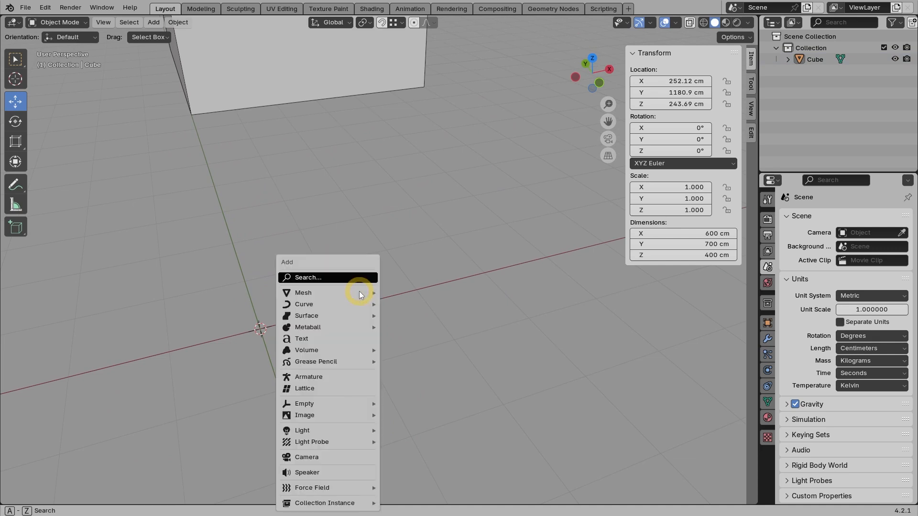
click(303, 292)
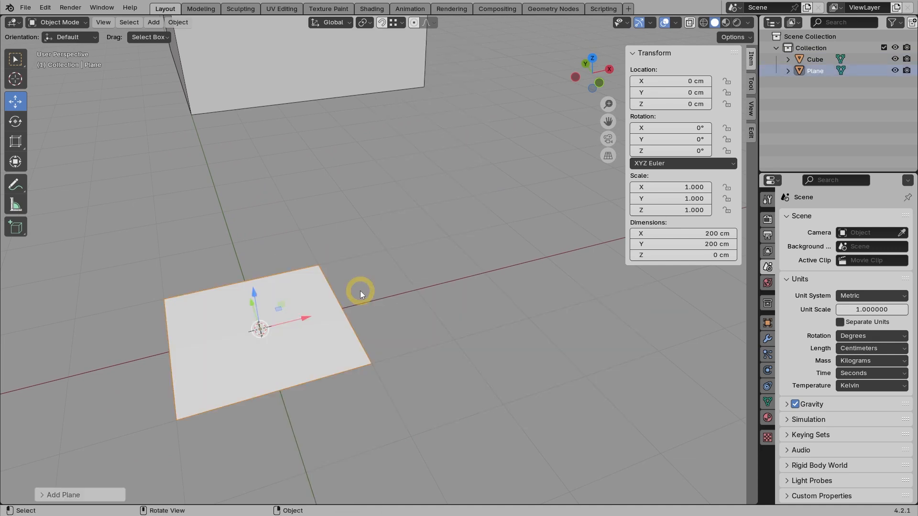
double_click(671, 232)
text(90)
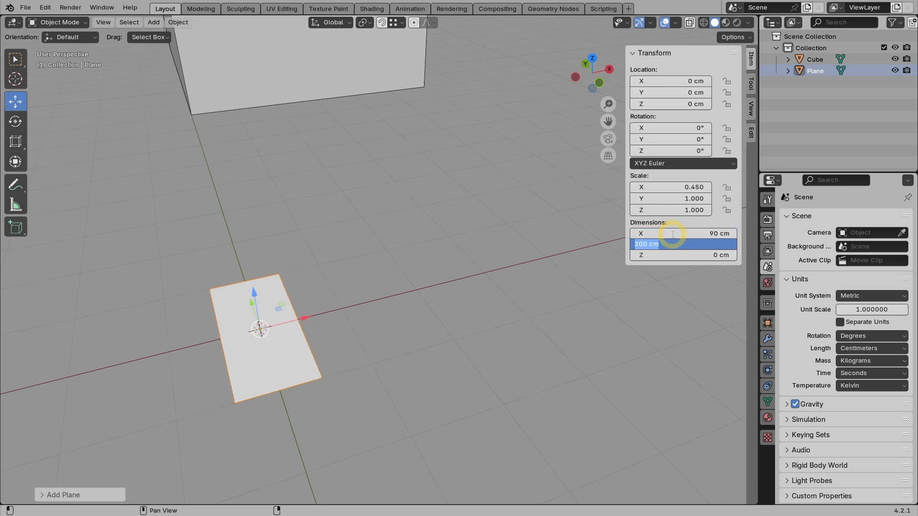
text(25)
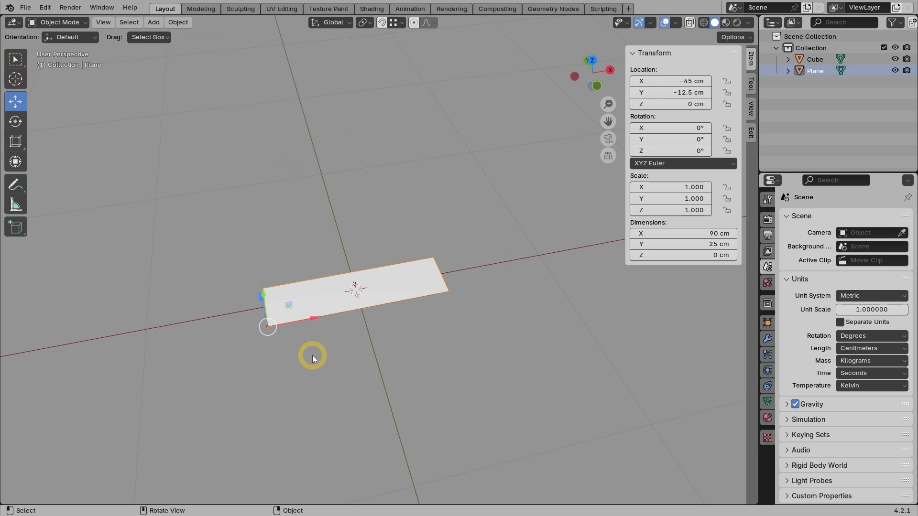
Clear the step plane's location to the world origin and rename it AnakTangga
key(alt+g)
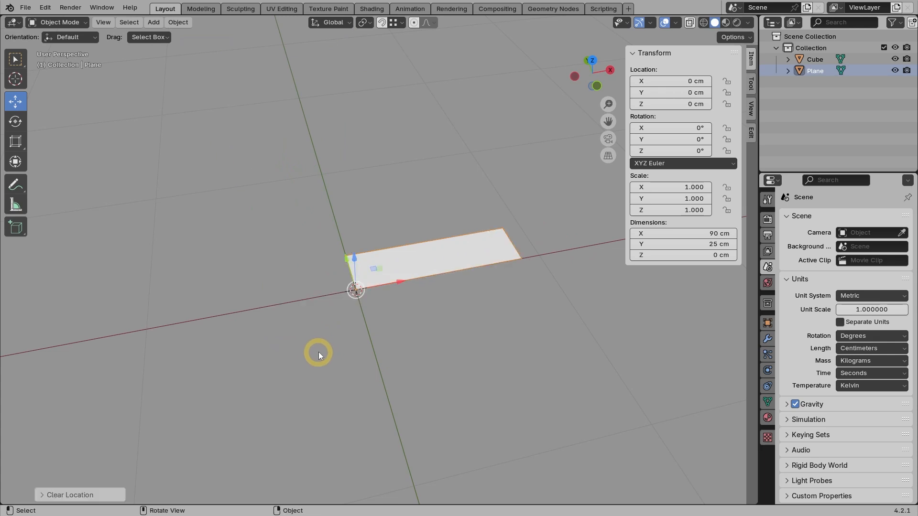
drag(319, 355, 492, 351)
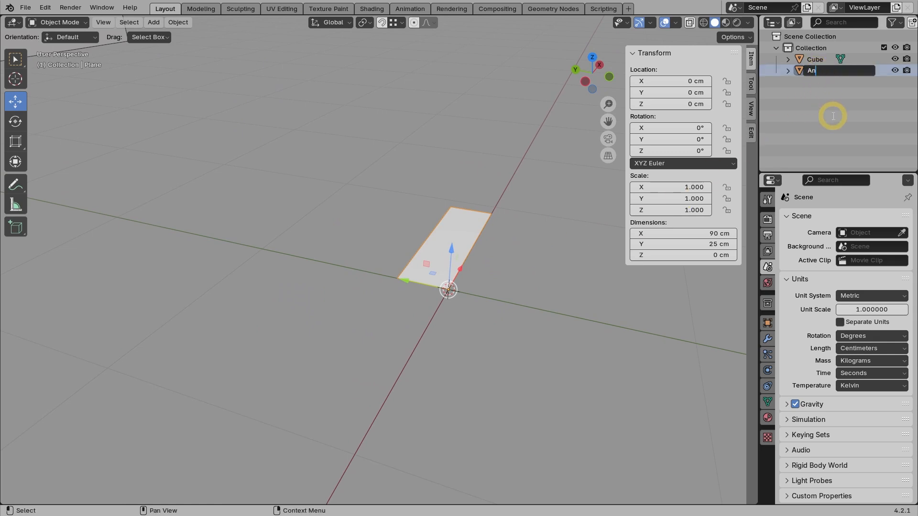
text(AnakTangga.001)
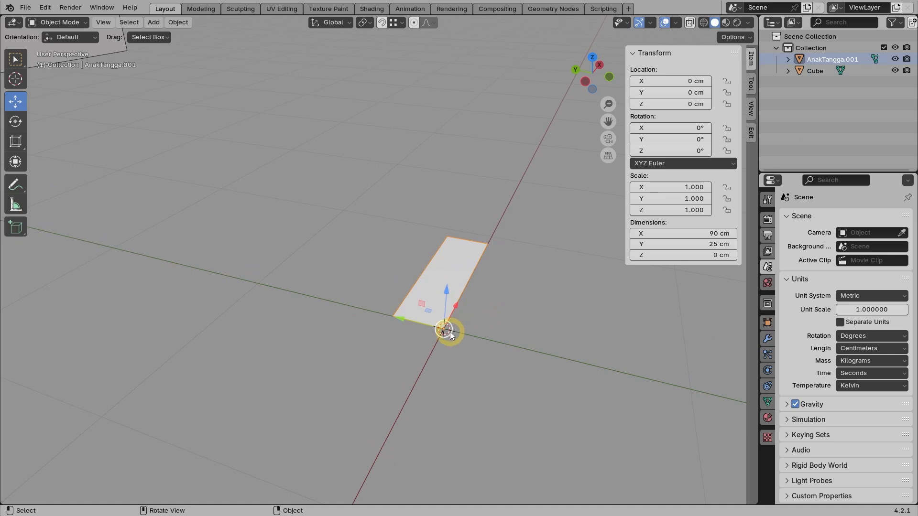
mouse_move(381, 341)
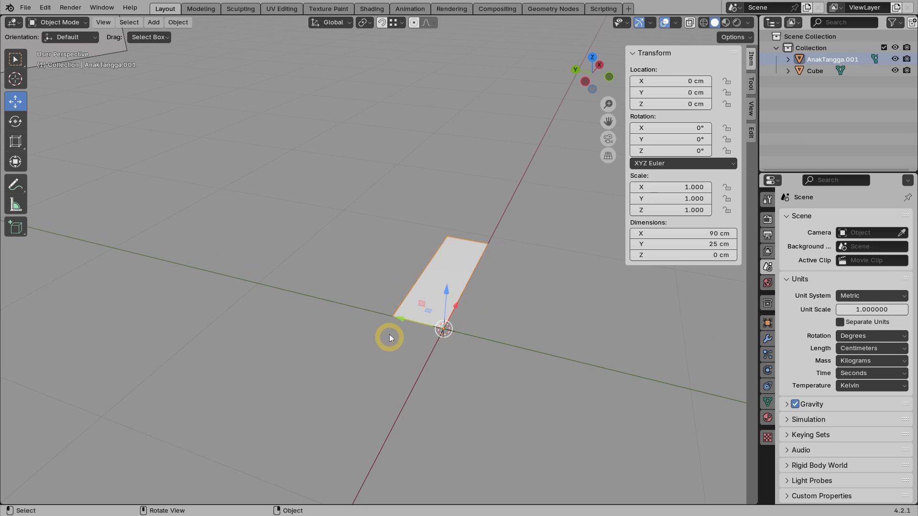
mouse_move(405, 355)
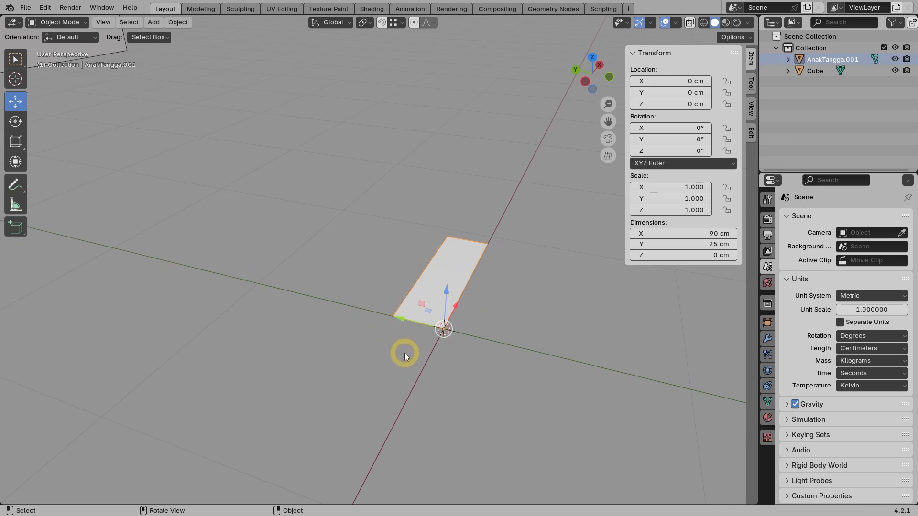
Create a linked duplicate of the step moved 25 cm in Y and 17.5 cm in Z
key(alt+d)
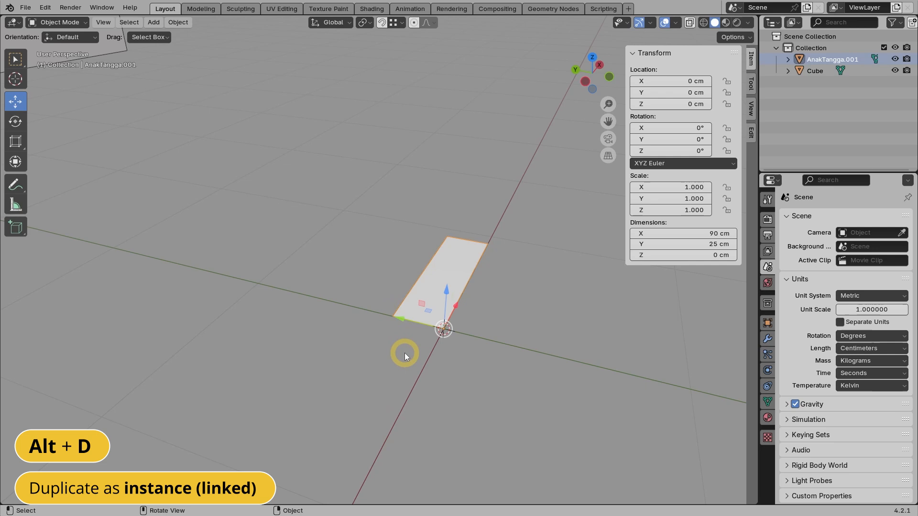
key(alt+d)
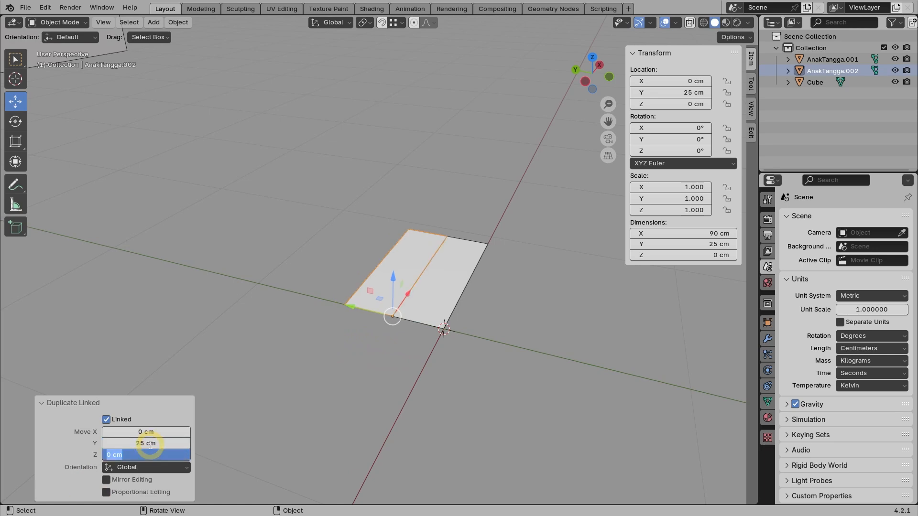
text(17.5)
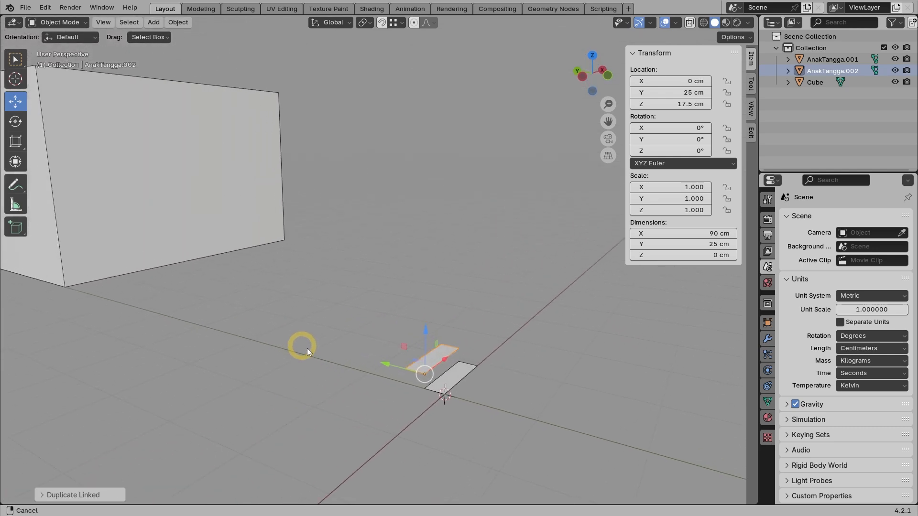
Repeat Duplicate Linked with Shift+R to stack more step copies climbing past the box
key(shift+r)
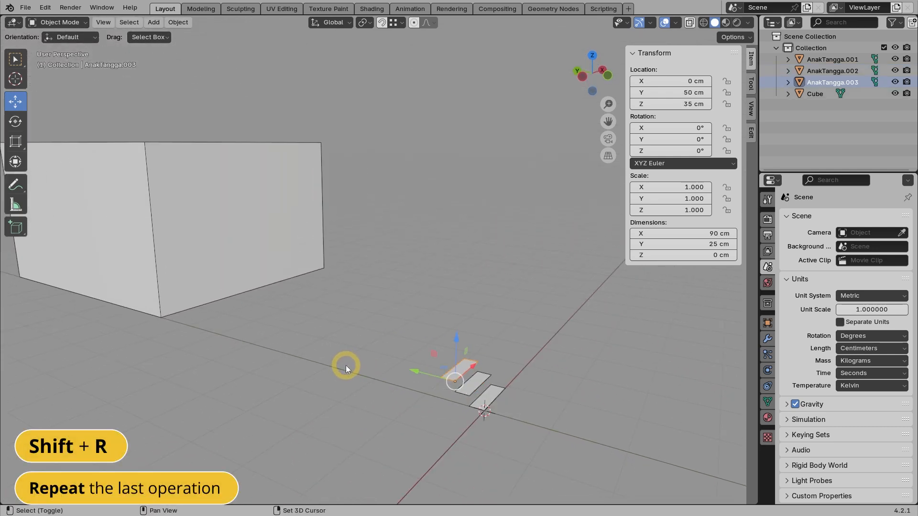
key(shift+r)
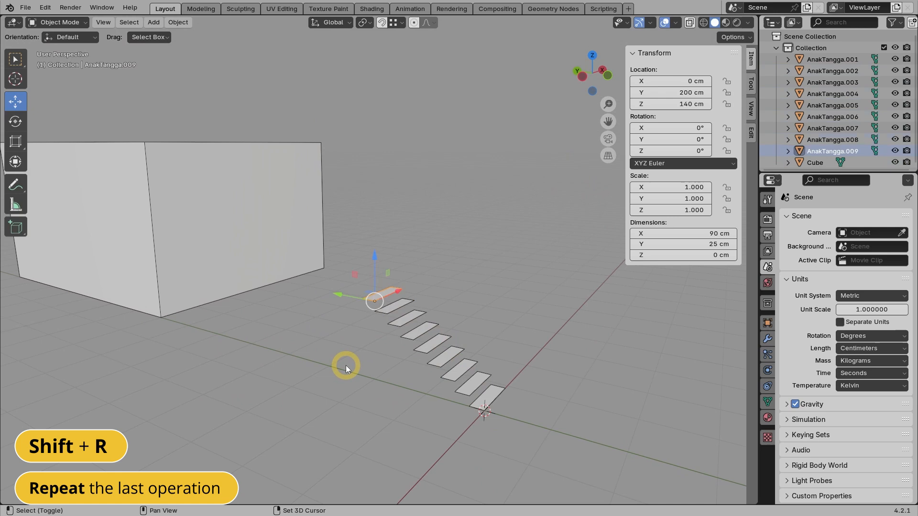
key(shift+r)
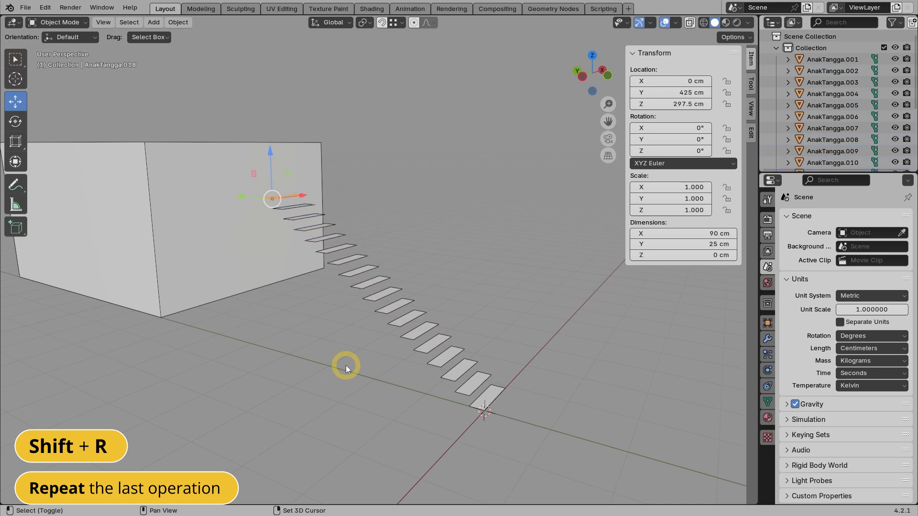
key(shift+r)
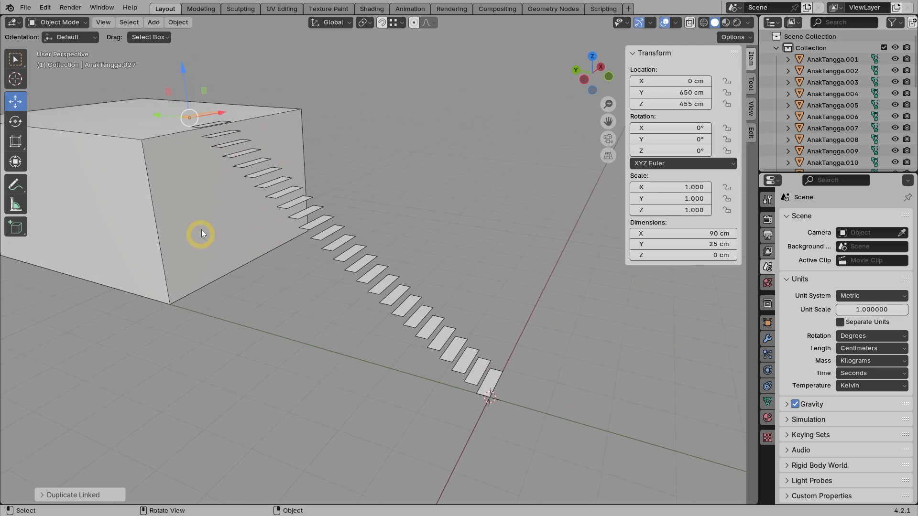
mouse_move(311, 316)
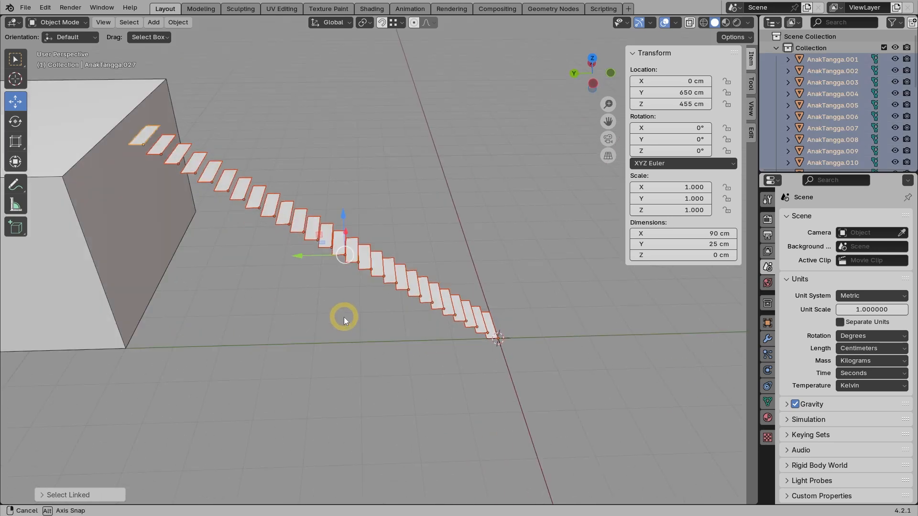
Move the selected steps so the top step snaps onto the box's upper edge
drag(344, 321, 331, 267)
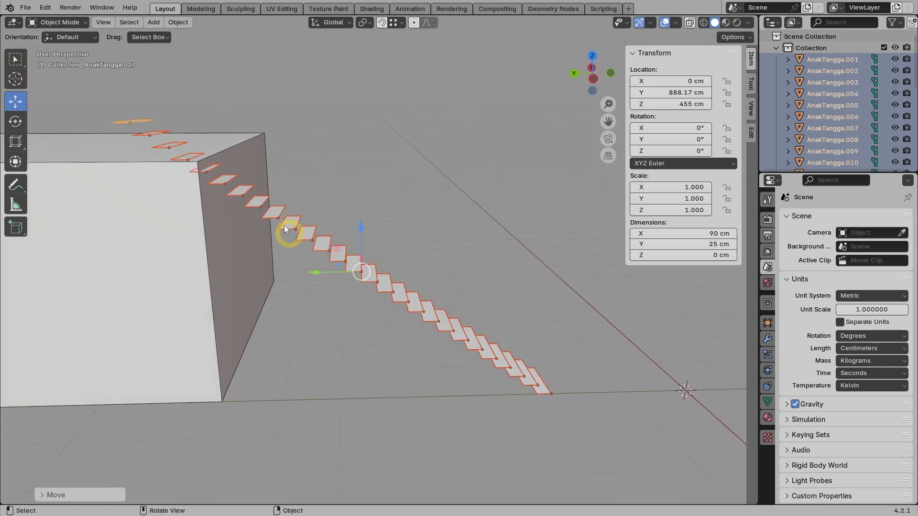
mouse_move(232, 246)
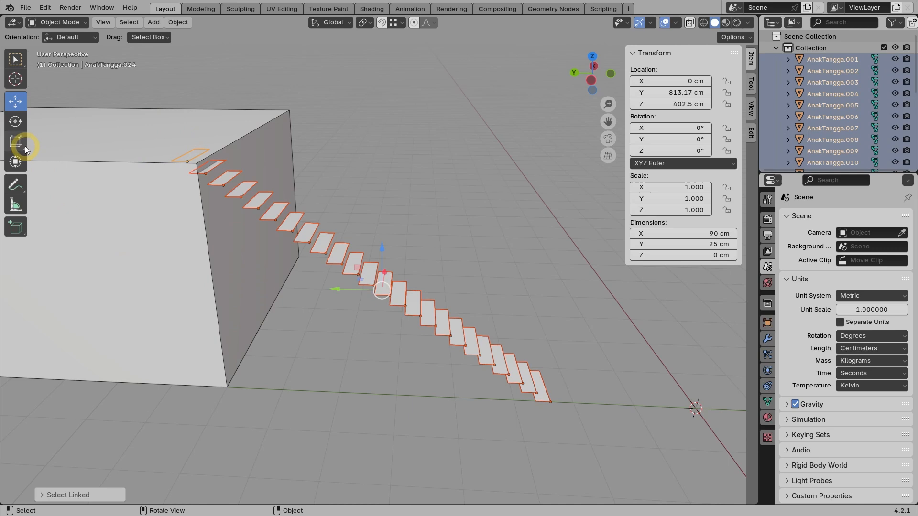
Scale the flight along Z with the bounding-cage scale tool to span box top to ground
click(15, 142)
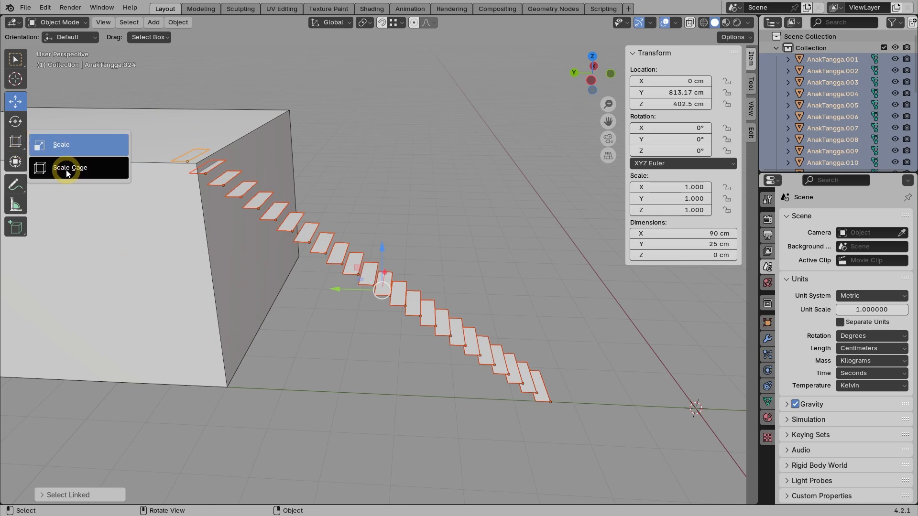
click(69, 167)
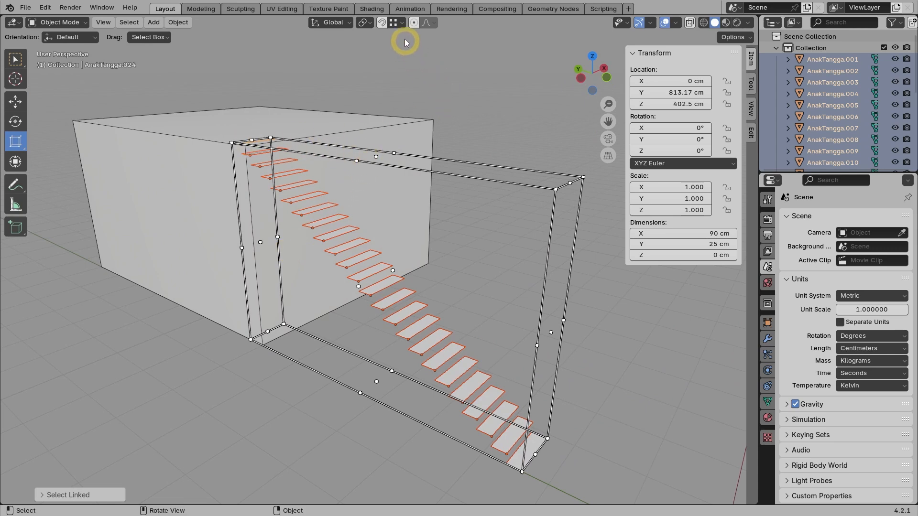
click(405, 22)
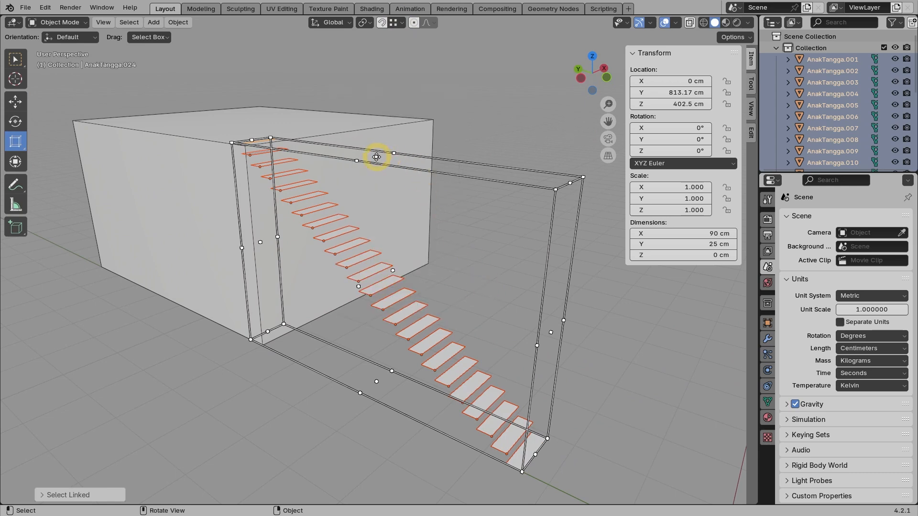
key(s)
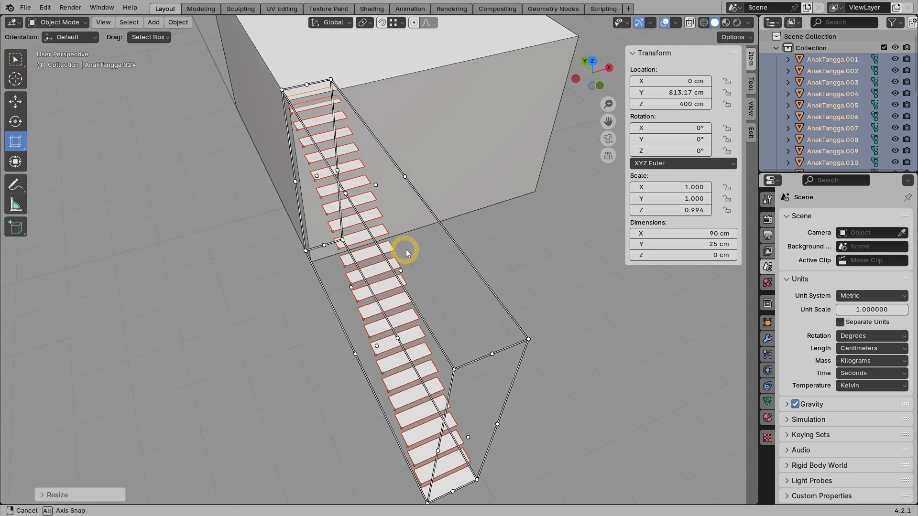
drag(407, 252, 469, 223)
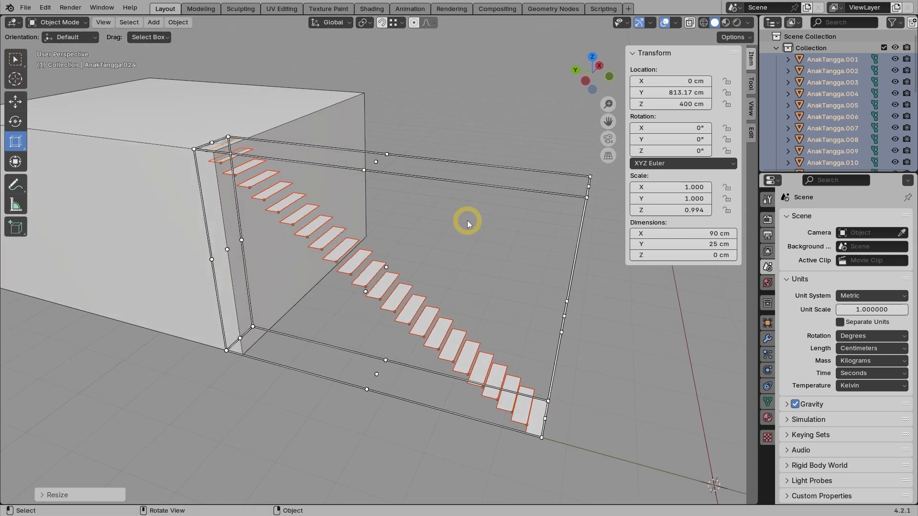
Reposition the flight so its upper steps meet the box's 400 cm top edge
click(15, 100)
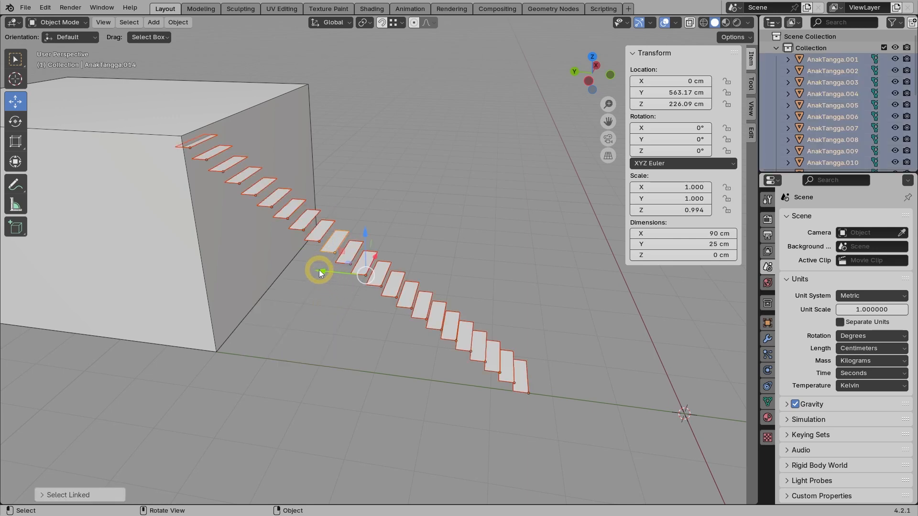
drag(319, 272, 202, 139)
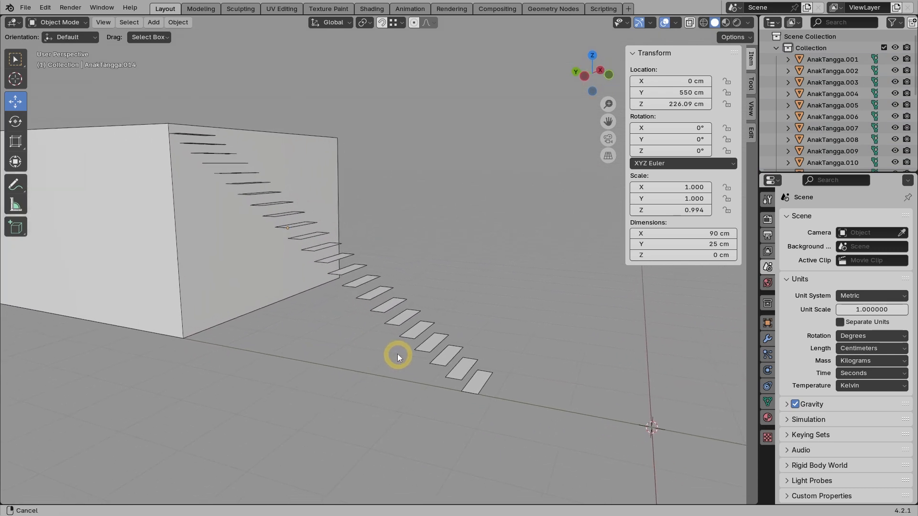
drag(398, 357, 387, 298)
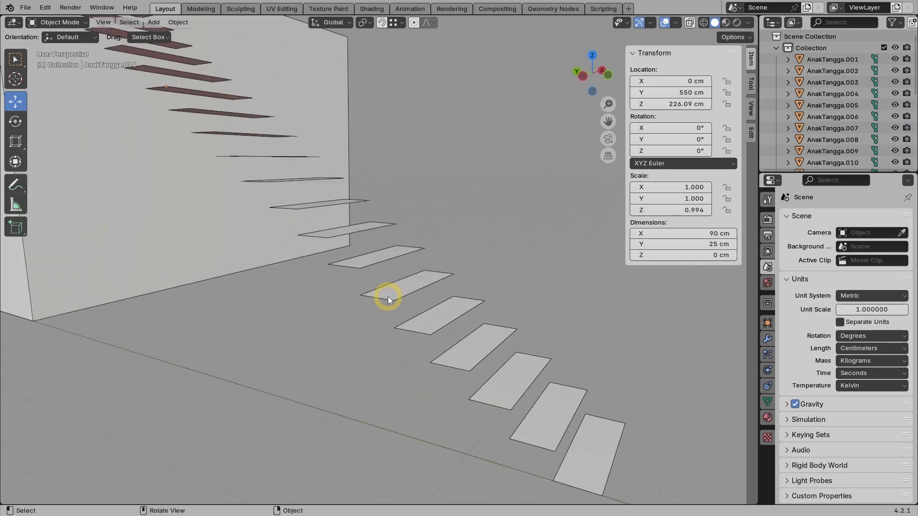
Enter Edit Mode on a linked step instance to edit its geometry
key(Tab)
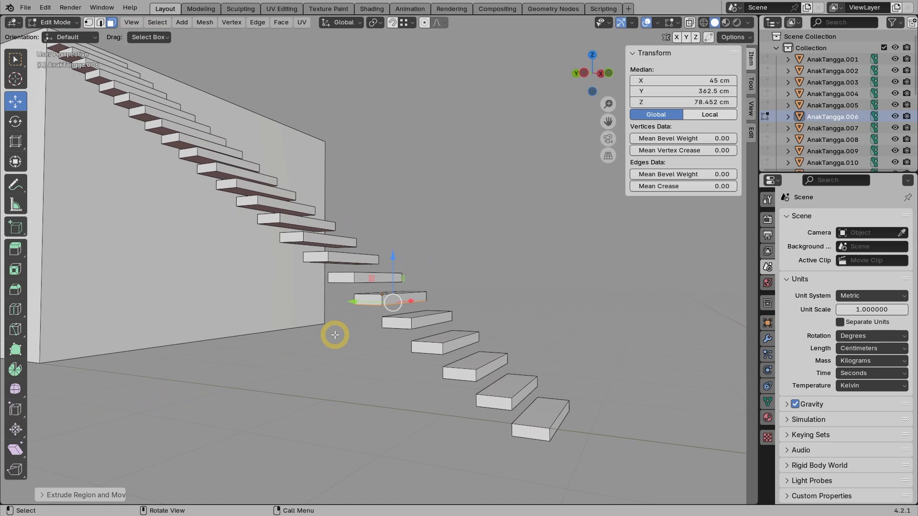
mouse_move(102, 111)
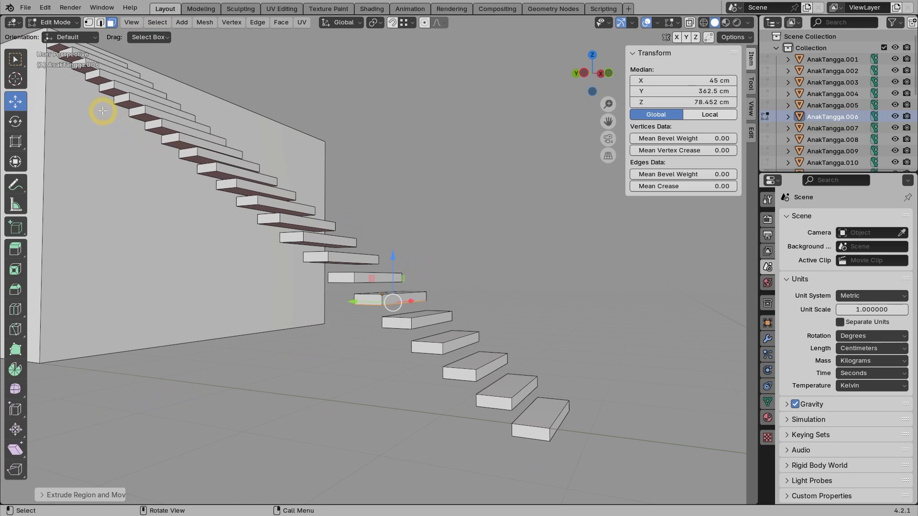
mouse_move(305, 259)
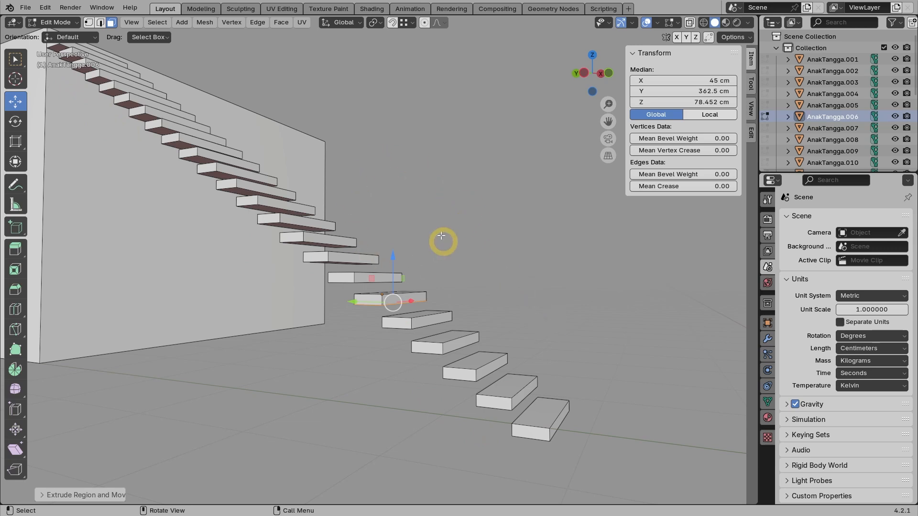
mouse_move(439, 234)
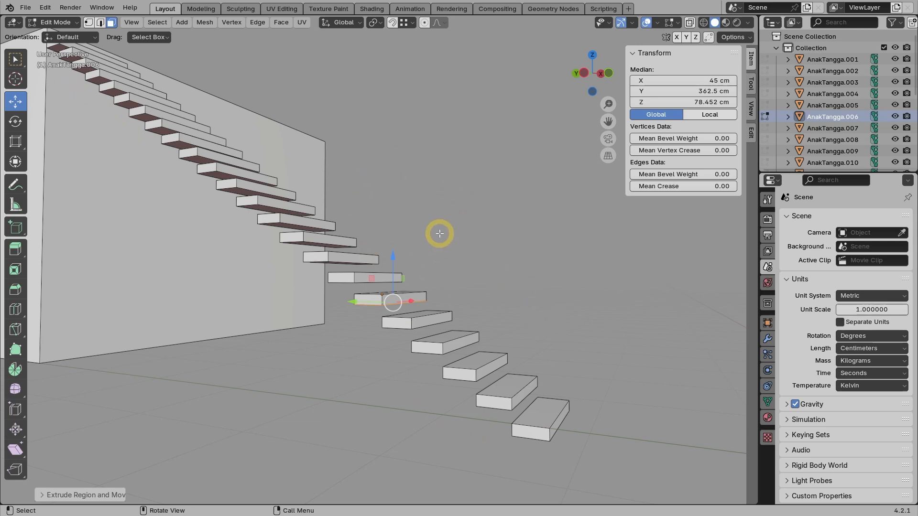
mouse_move(369, 363)
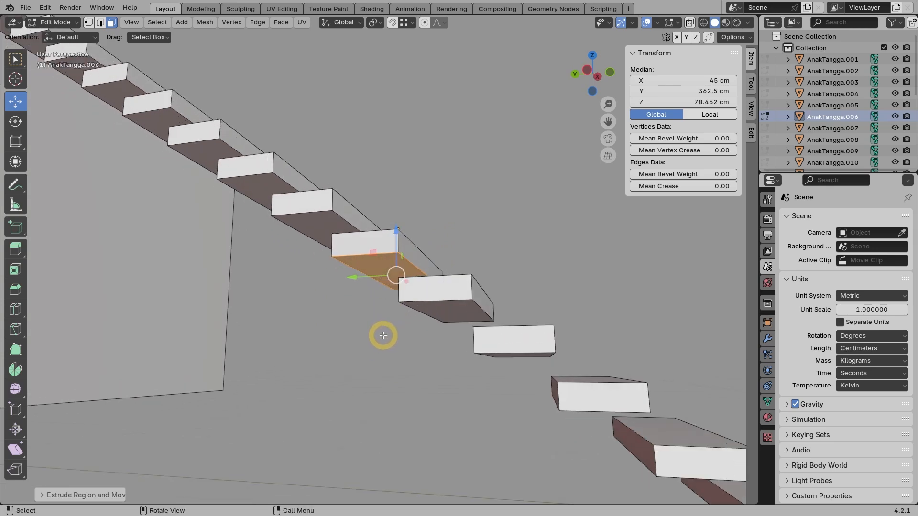
mouse_move(389, 342)
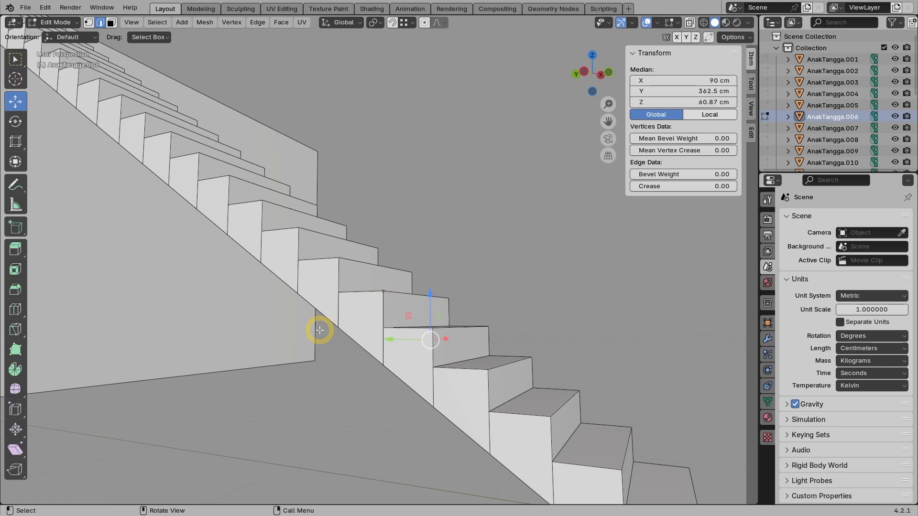
mouse_move(333, 318)
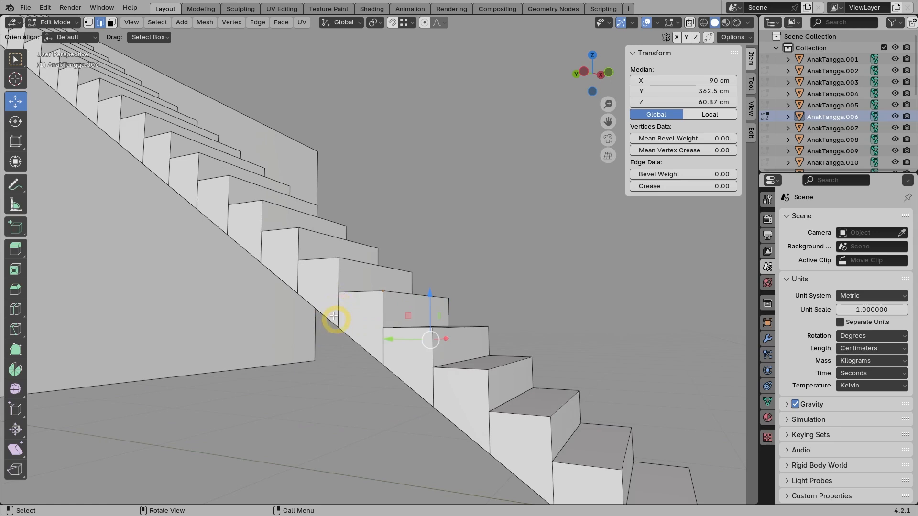
mouse_move(322, 371)
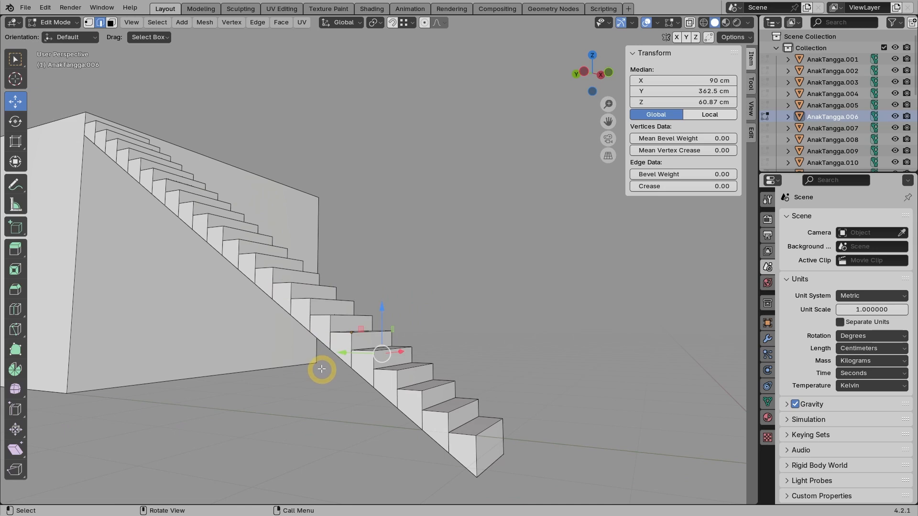
Orbit the view to inspect the stepped flight and its sloped underside
drag(321, 369, 300, 387)
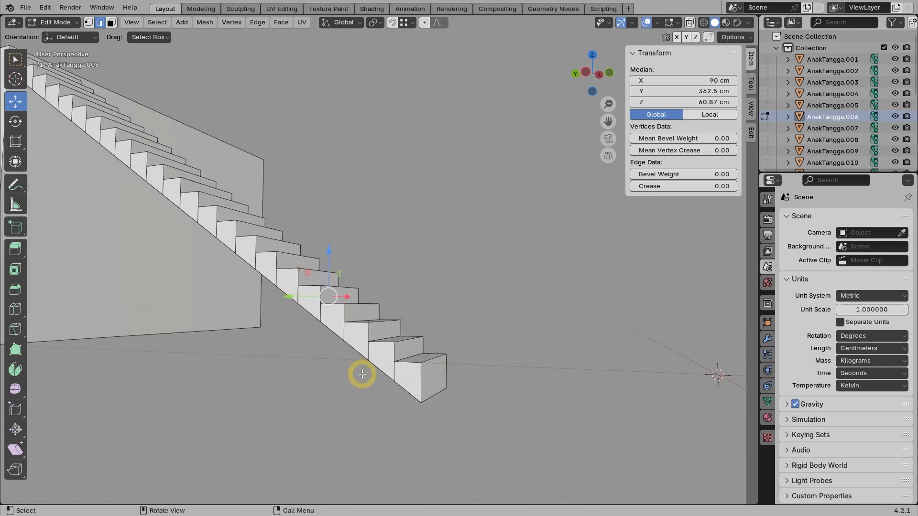
drag(361, 374, 436, 392)
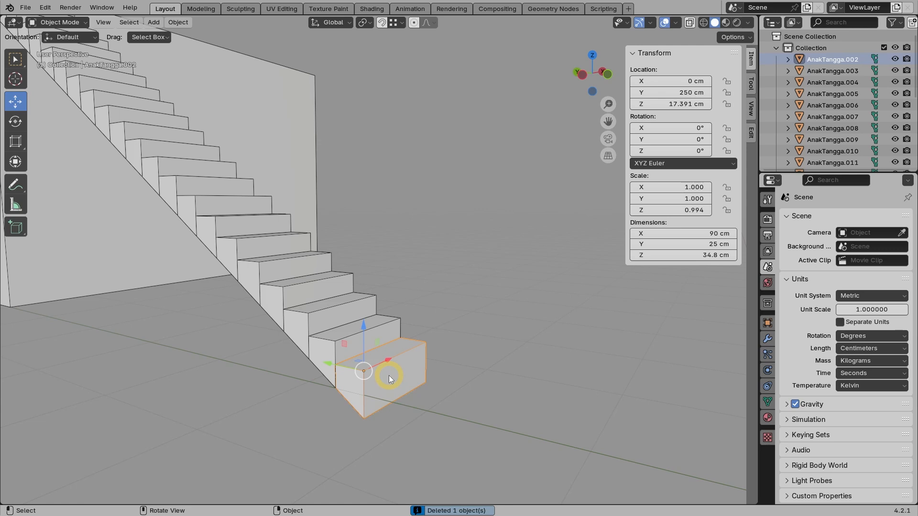
mouse_move(371, 390)
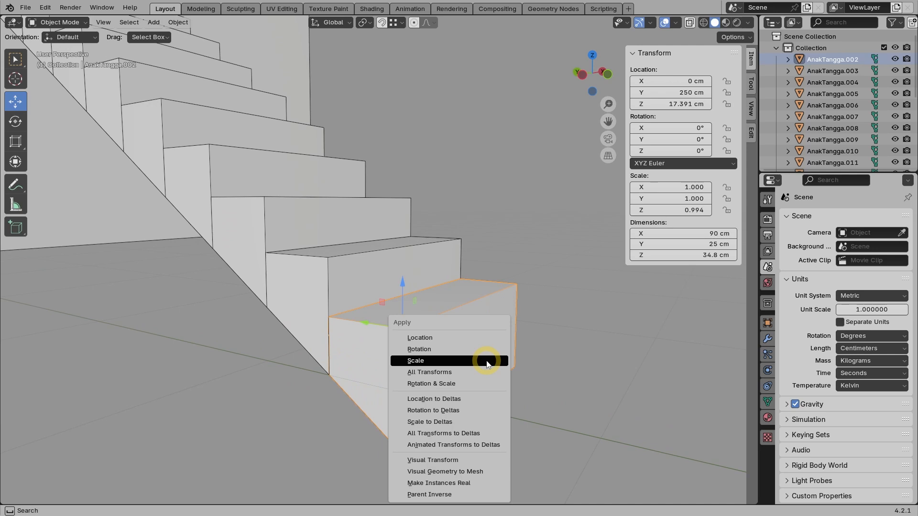
Apply the lowest step's scale as a single user and select its bottom edges in Edit Mode
click(416, 360)
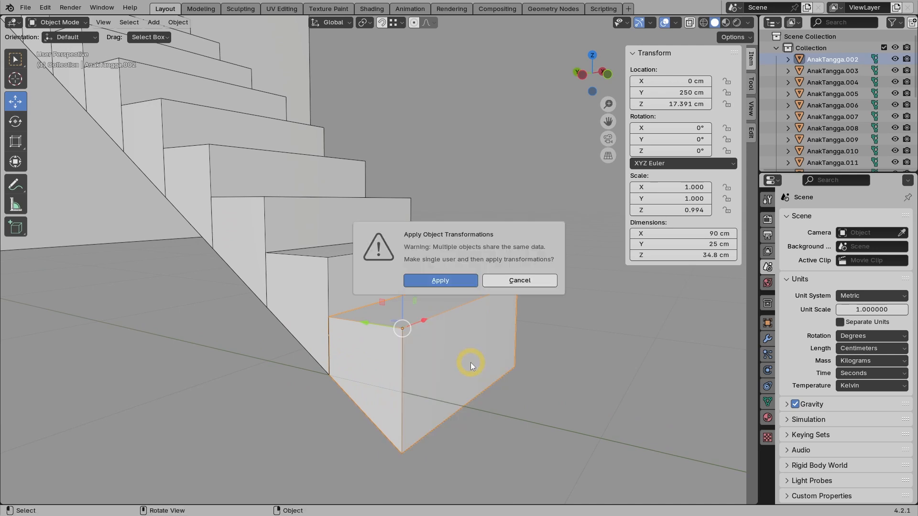
click(440, 280)
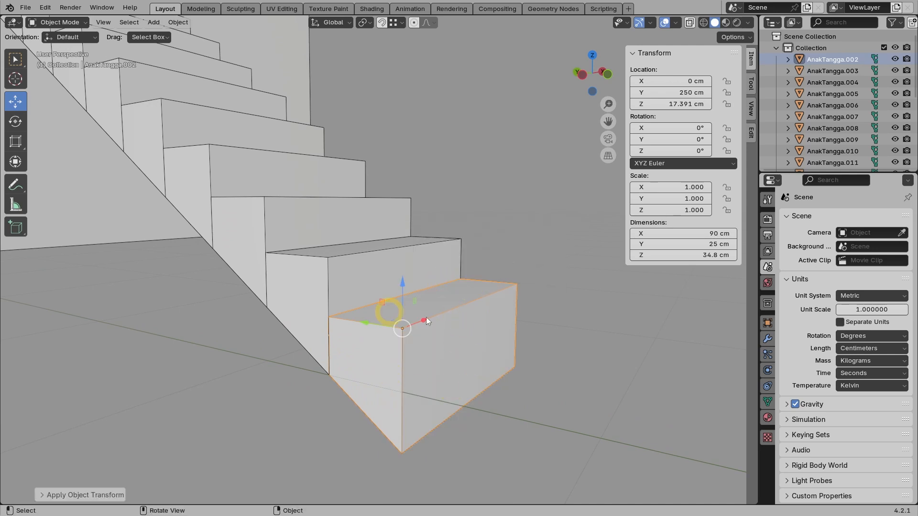
key(Tab)
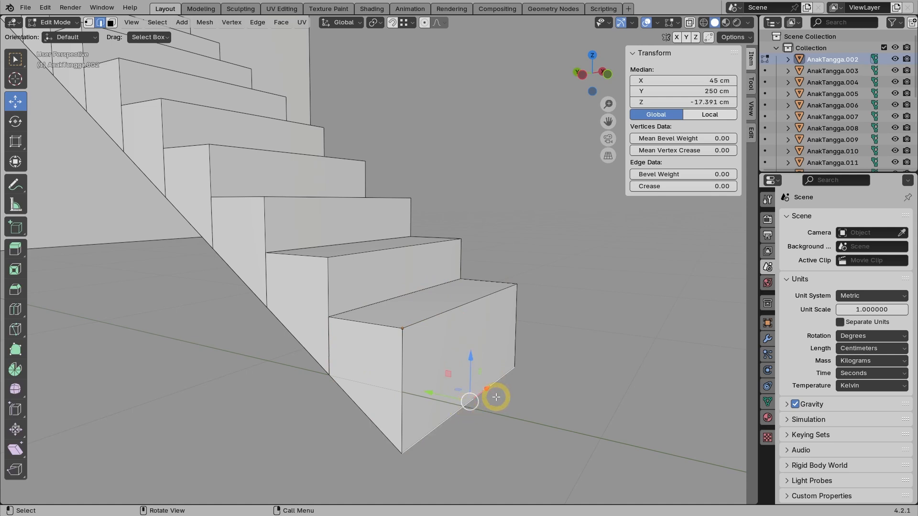
double_click(682, 102)
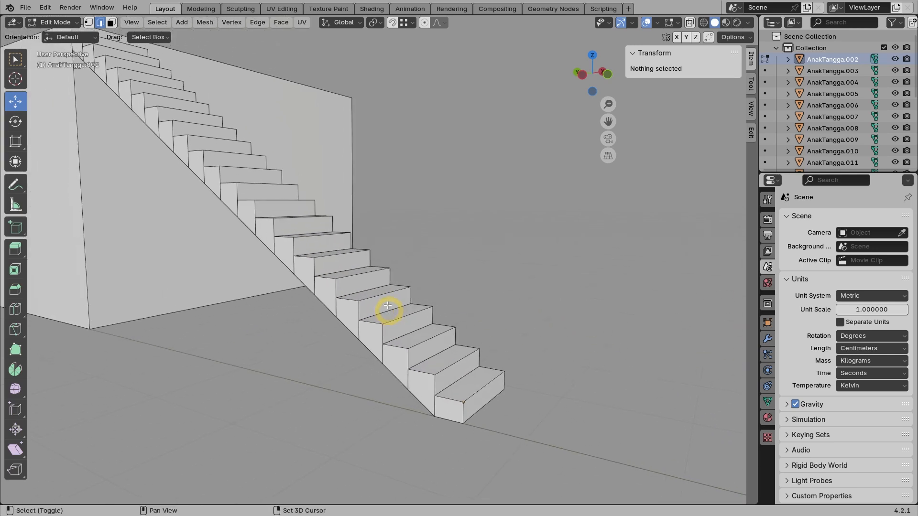
Duplicate the lower run of steps, rotate the copy 90° about Z, and slide it along X beside the flight
drag(387, 305, 304, 272)
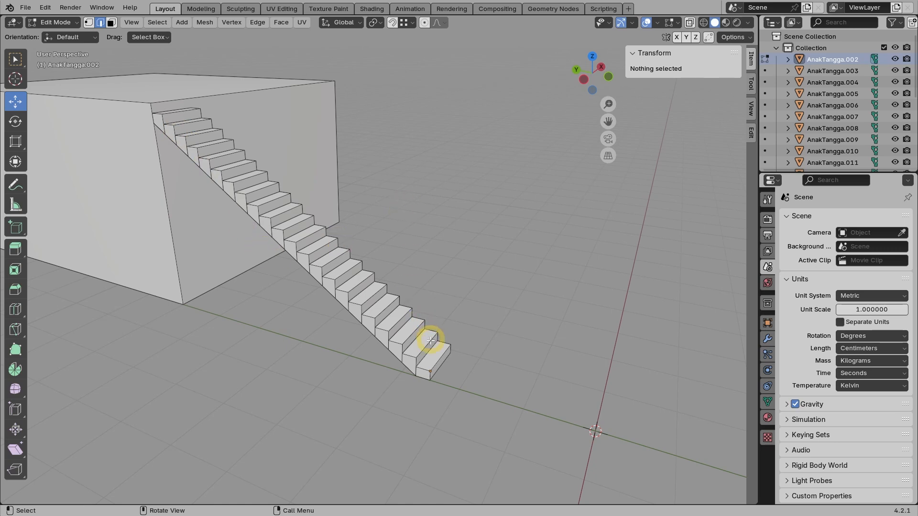
click(53, 22)
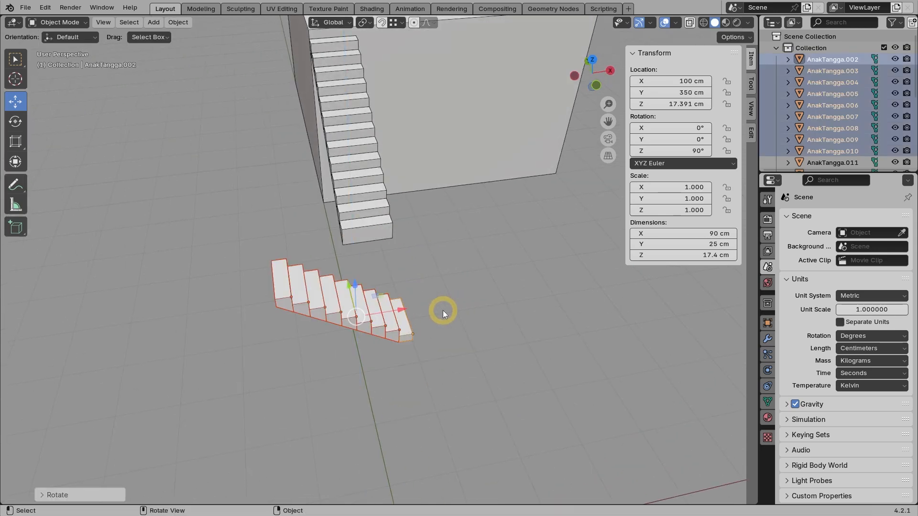
drag(444, 313, 466, 380)
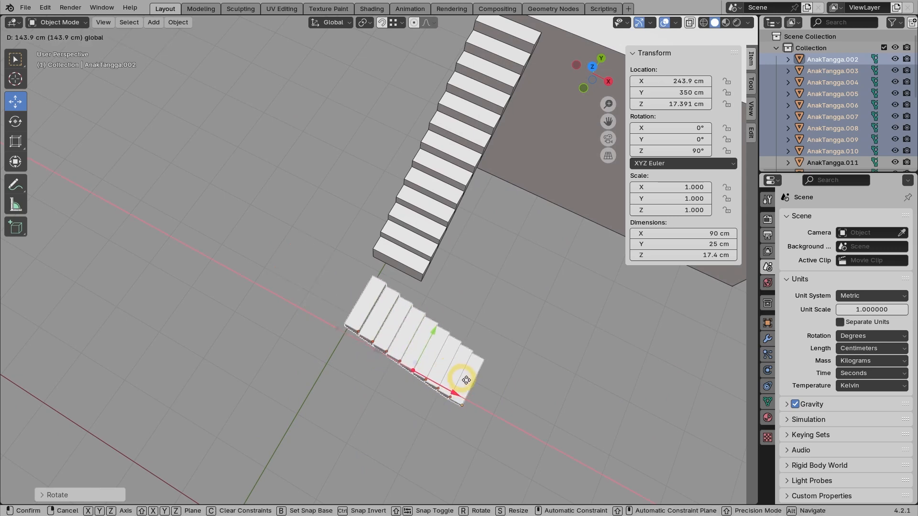
drag(466, 379, 471, 345)
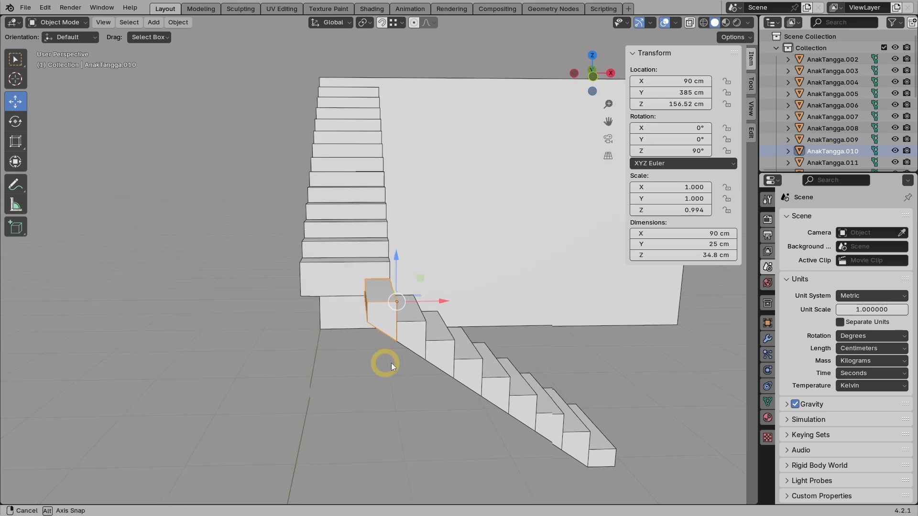
Apply scale to the shared turn step and extrude its side into a 90 × 90 cm landing
key(Tab)
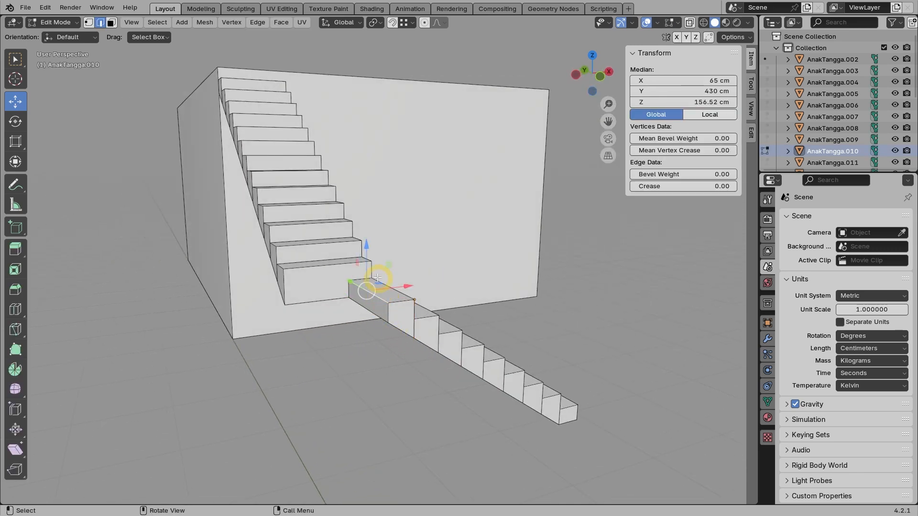
drag(376, 277, 369, 355)
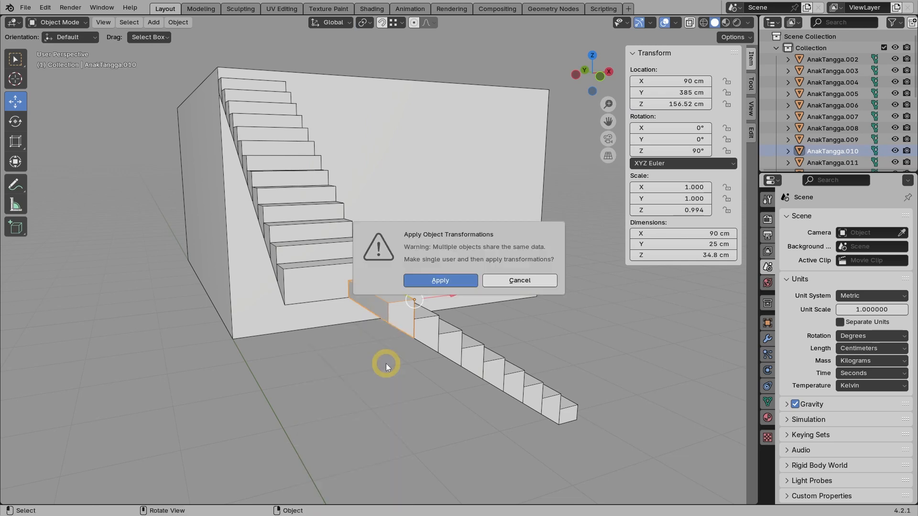
click(439, 280)
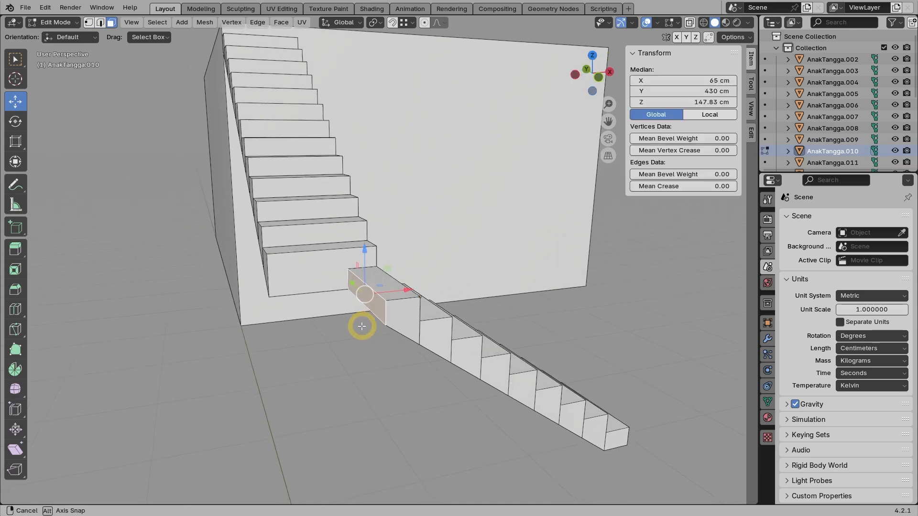
drag(362, 326, 279, 259)
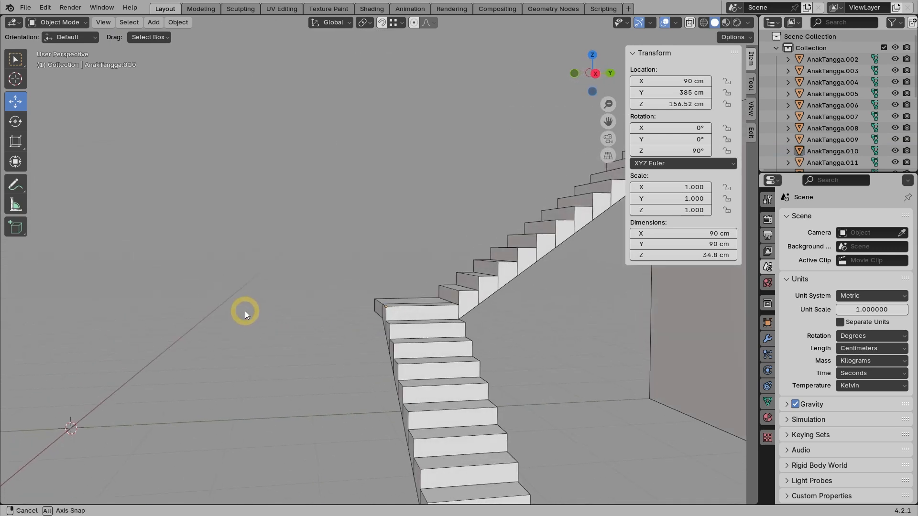
drag(245, 310, 378, 363)
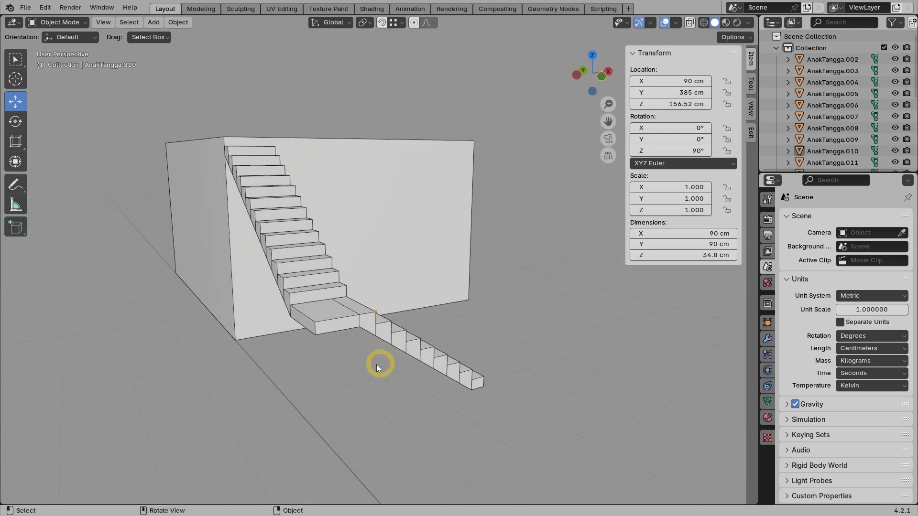